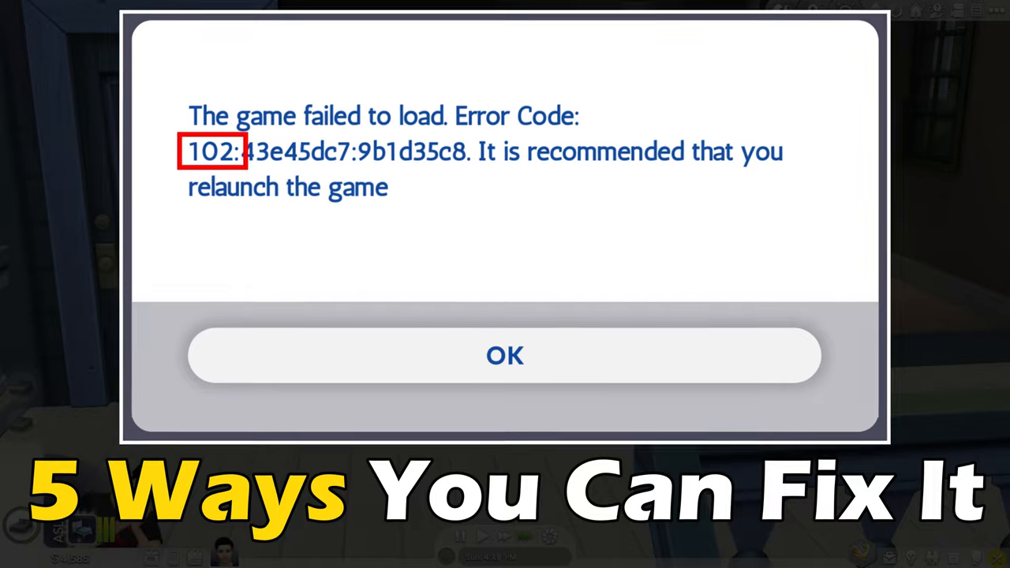
{"action": "left_click", "coordinate": [505, 356]}
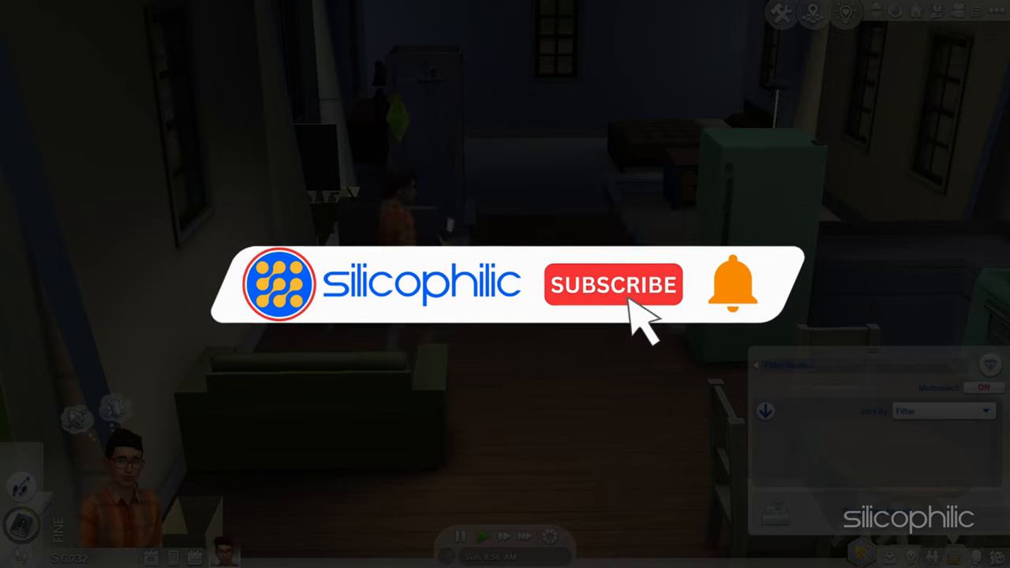
{"action": "left_click", "coordinate": [613, 284]}
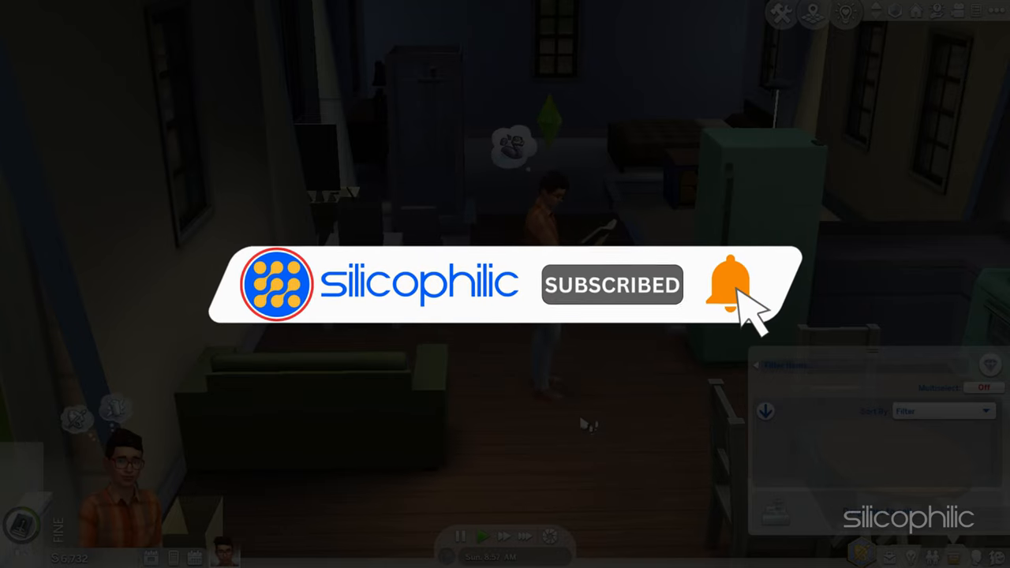